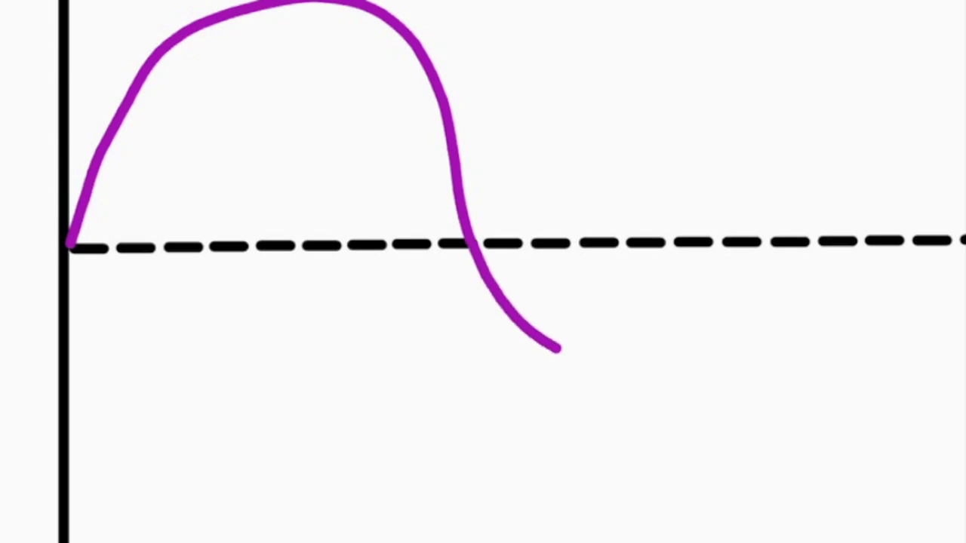
# - Continue the purple stroke downward past the dashed baseline and flatten its tail to the right
pyautogui.moveTo(551, 347); pyautogui.dragTo(815, 380)
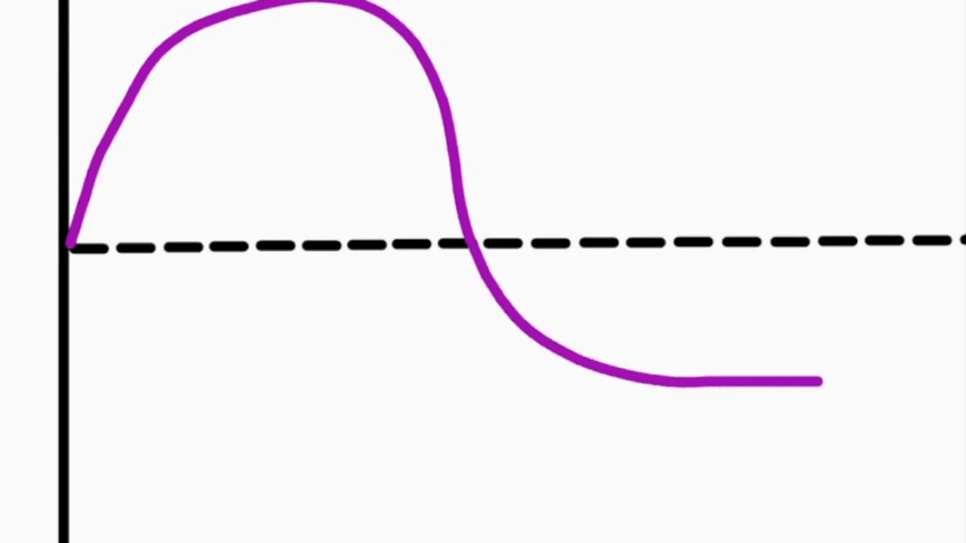